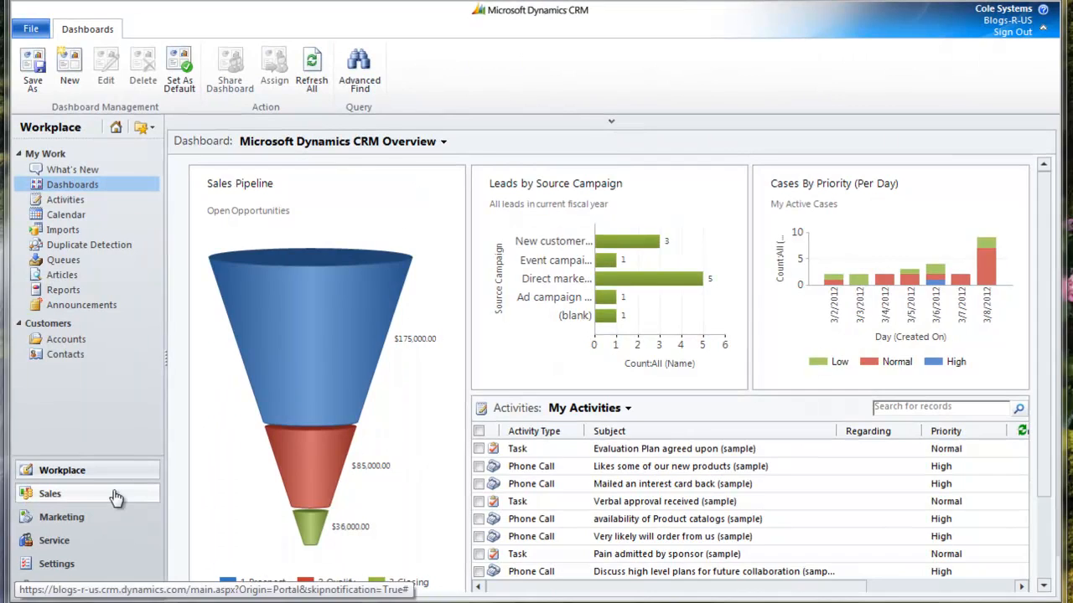
- Switch to the Sales area and show the My Open Leads list
left_click(51, 493)
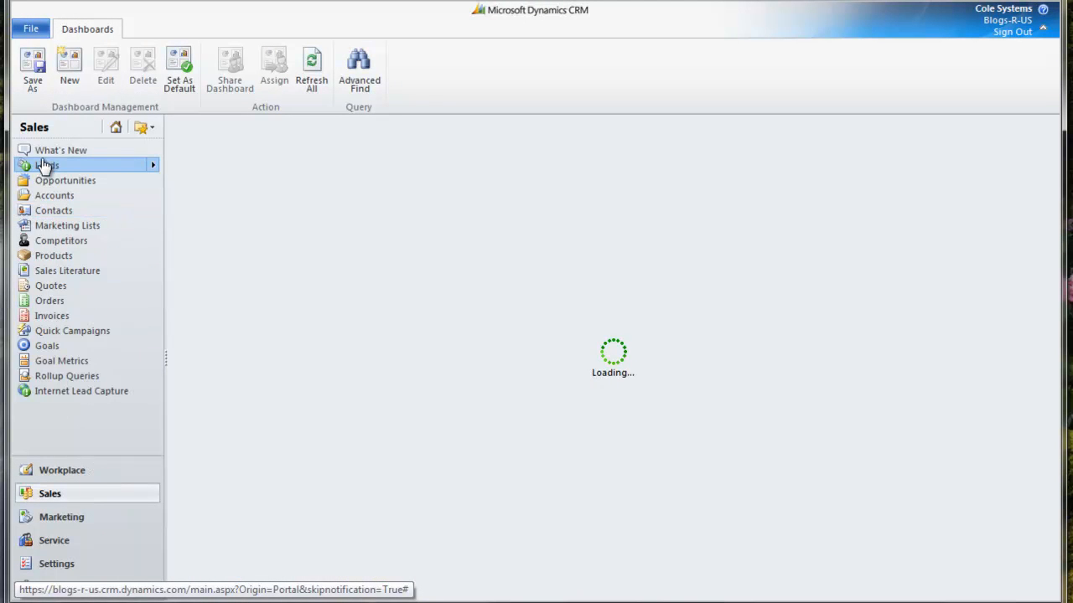
left_click(46, 164)
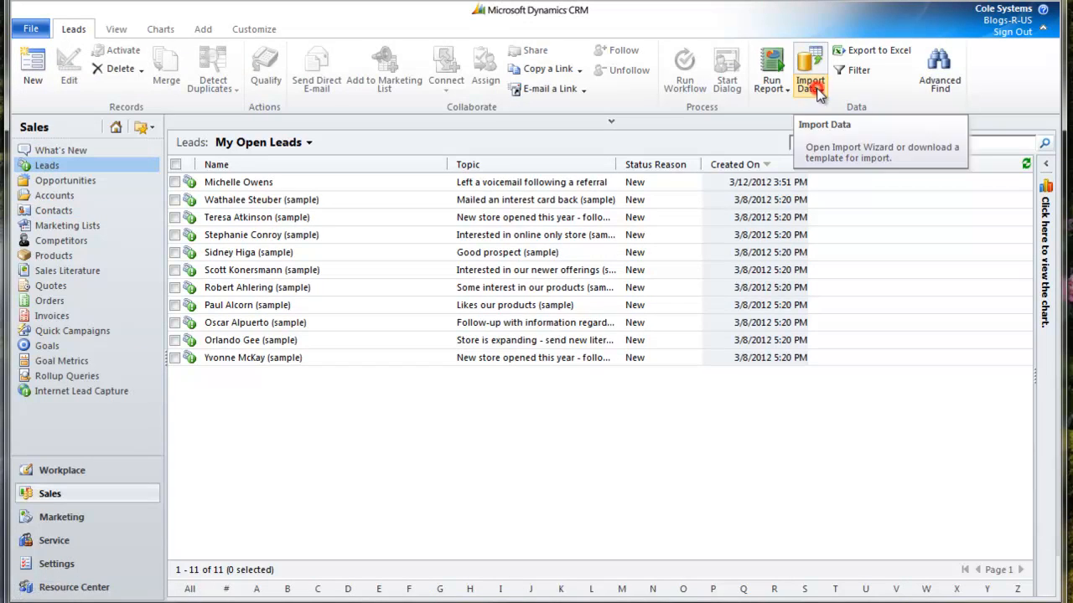
- Start the Import Data Wizard and upload 'Test Blogs-R-Us Import.csv' from the Desktop
left_click(815, 71)
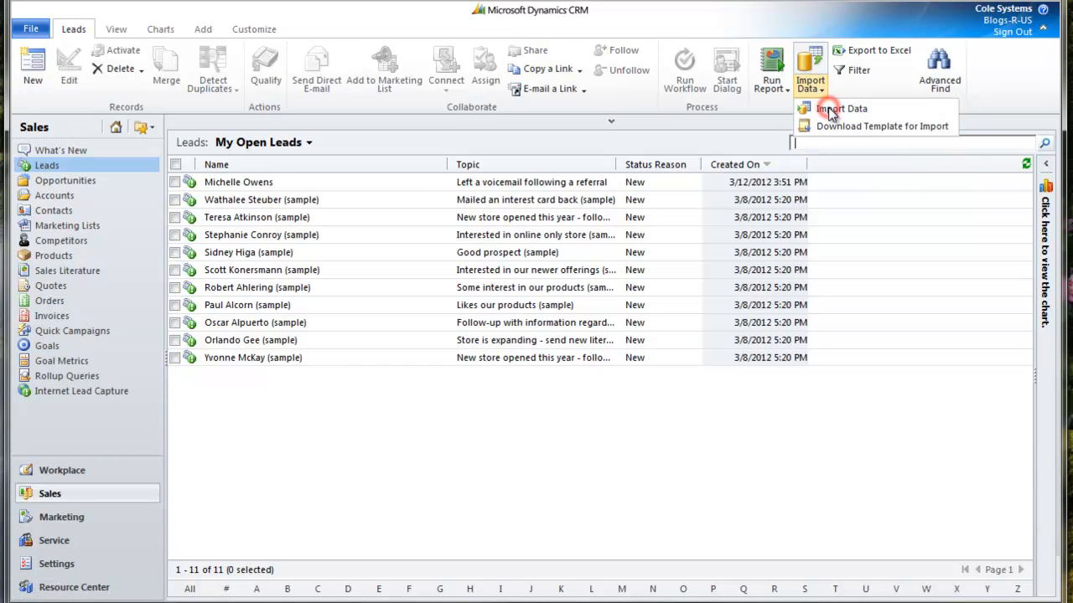
left_click(848, 108)
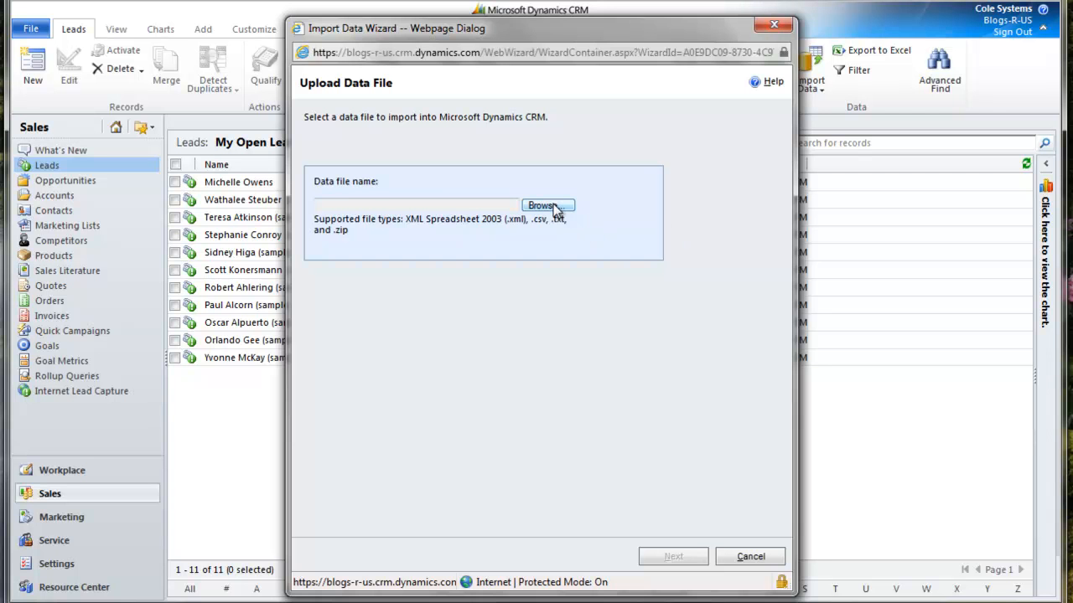
left_click(546, 204)
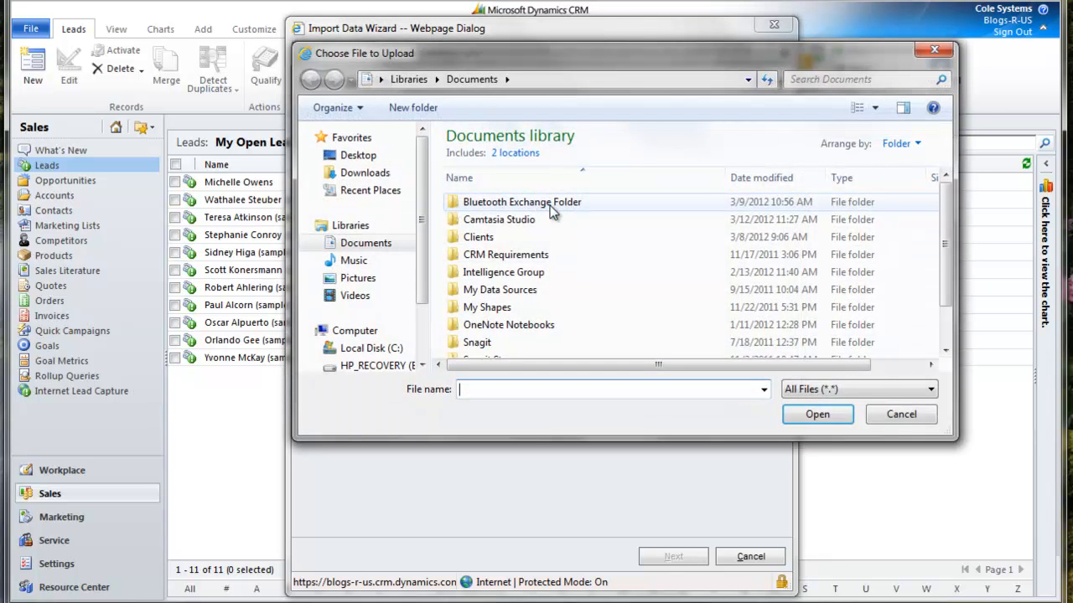
left_click(356, 154)
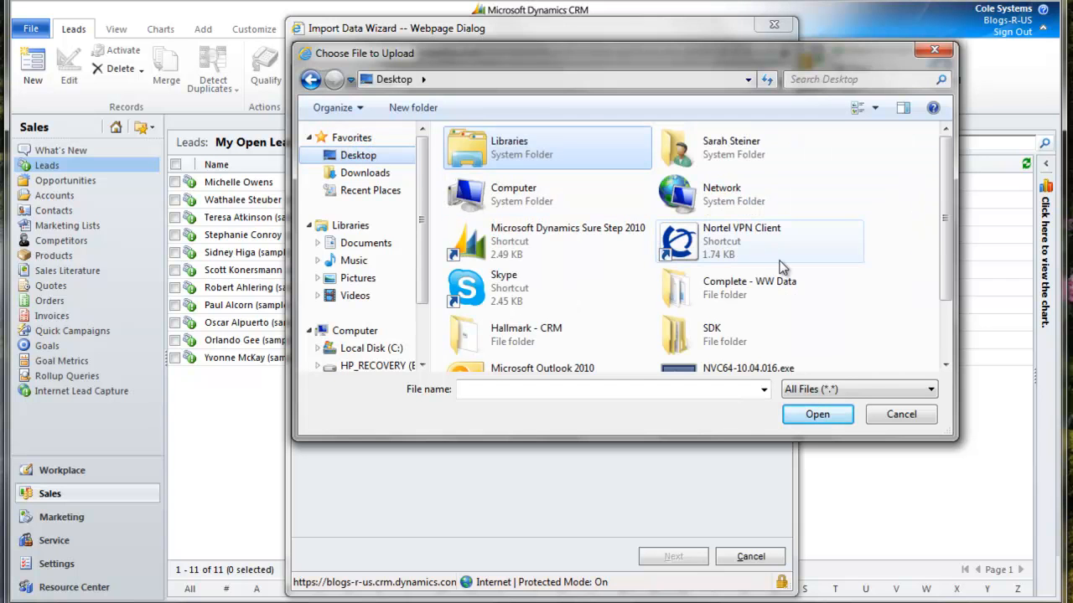
scroll("down", 3)
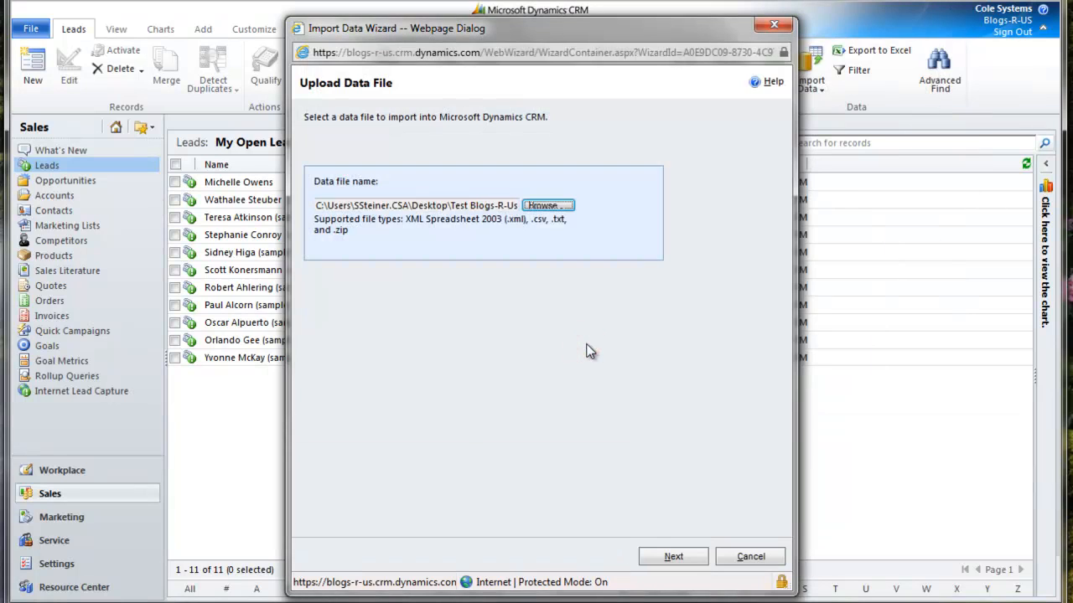
left_click(674, 556)
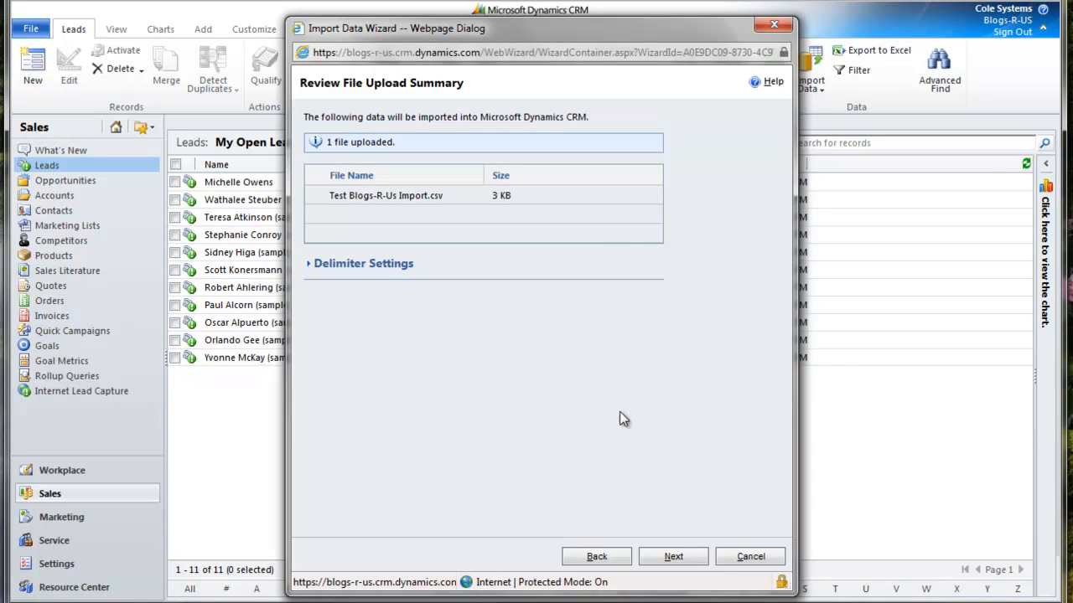
- Continue past the upload summary using Default (Automatic Mapping) as the data map
left_click(674, 557)
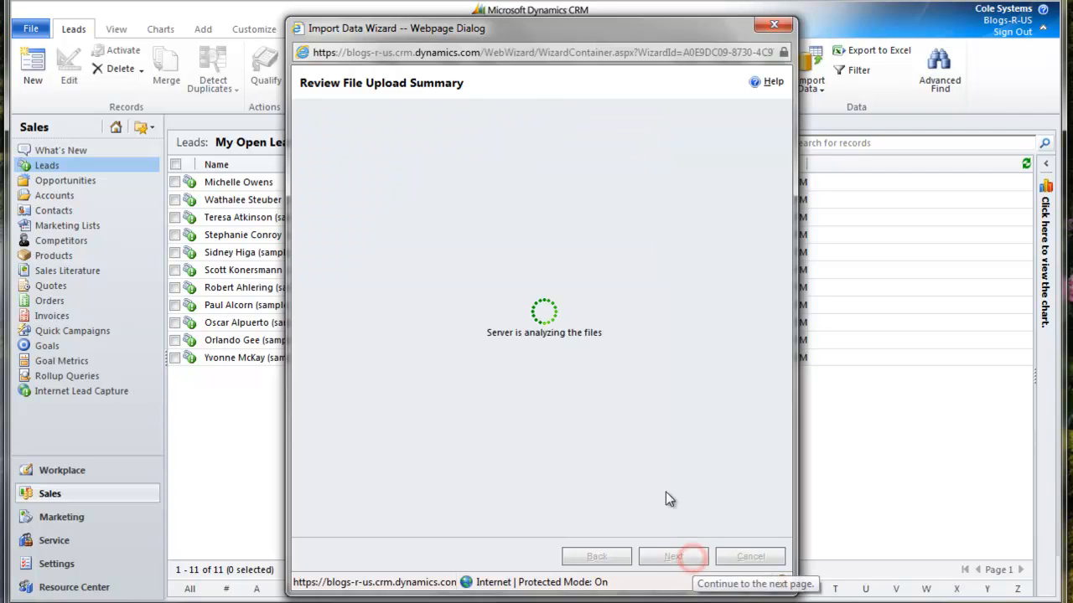
left_click(690, 557)
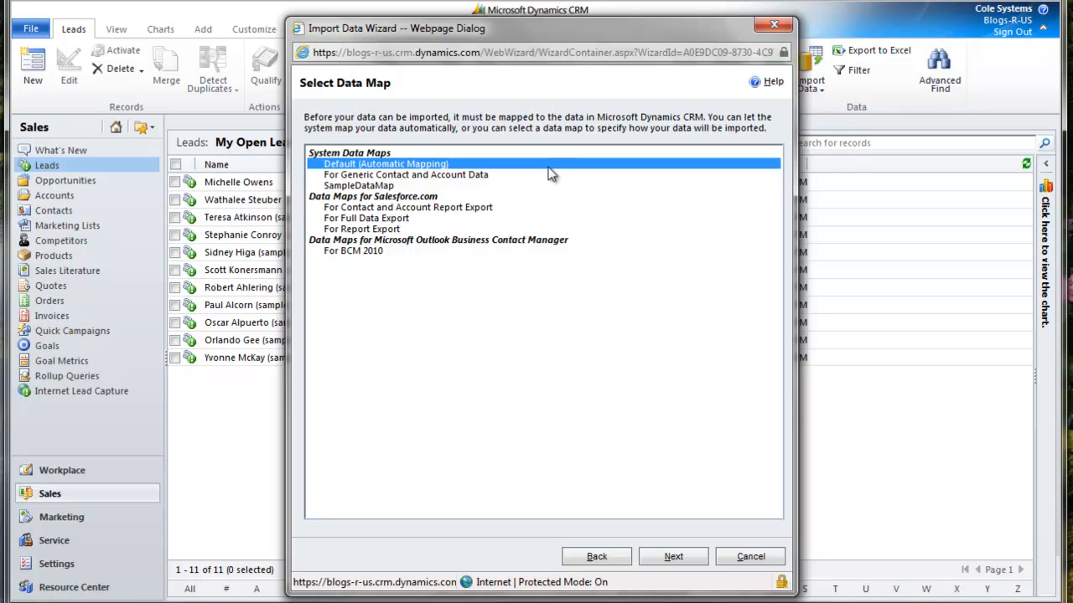
mouse_move(665, 473)
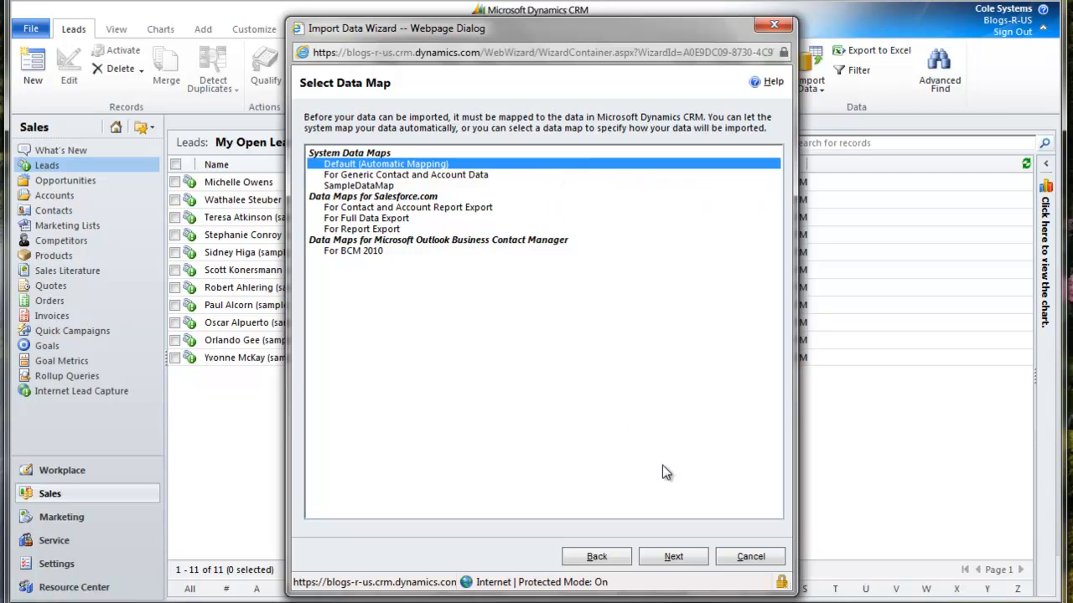
left_click(684, 556)
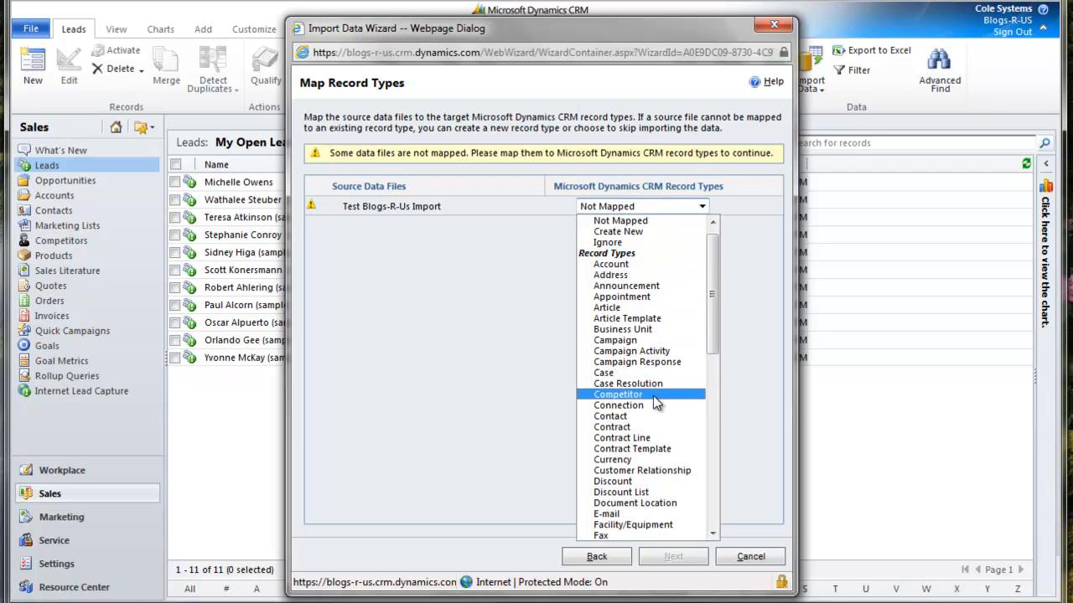
- Map the source file to the Lead record type and continue to Map Fields
scroll("down", 3)
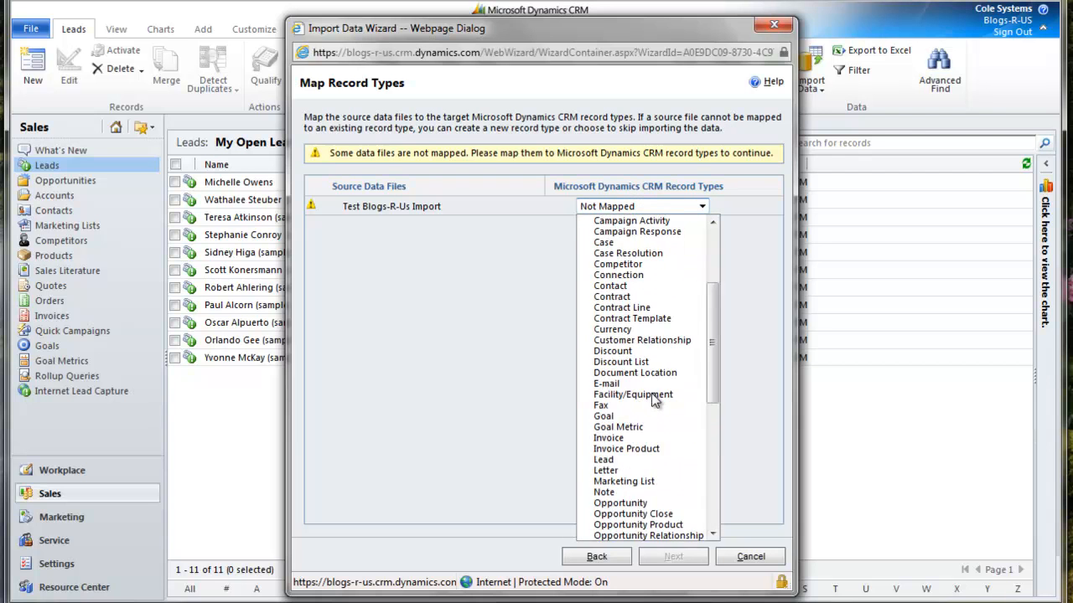
left_click(603, 459)
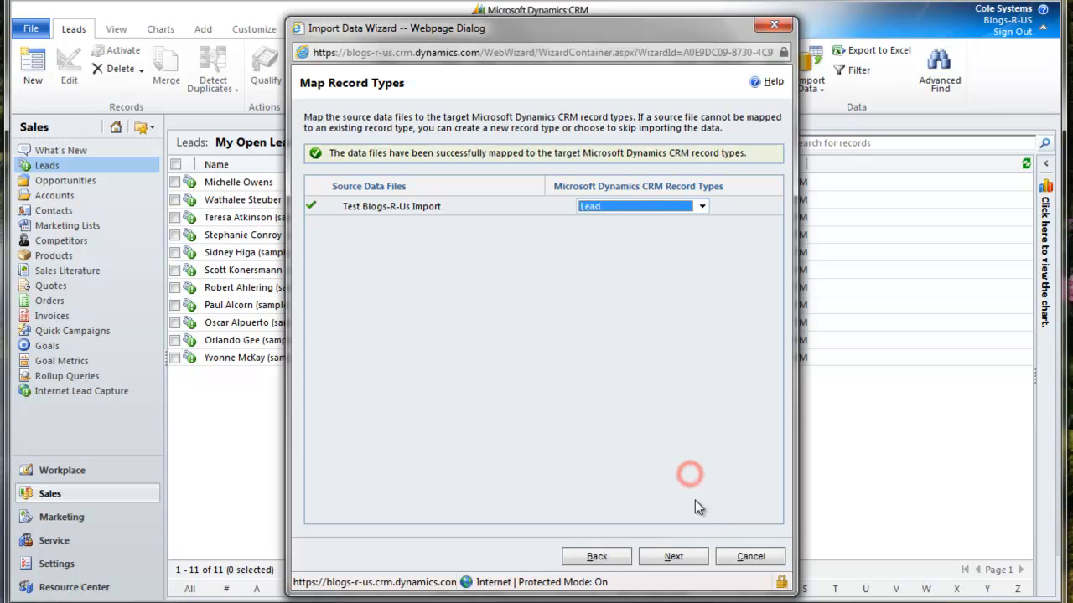
left_click(684, 556)
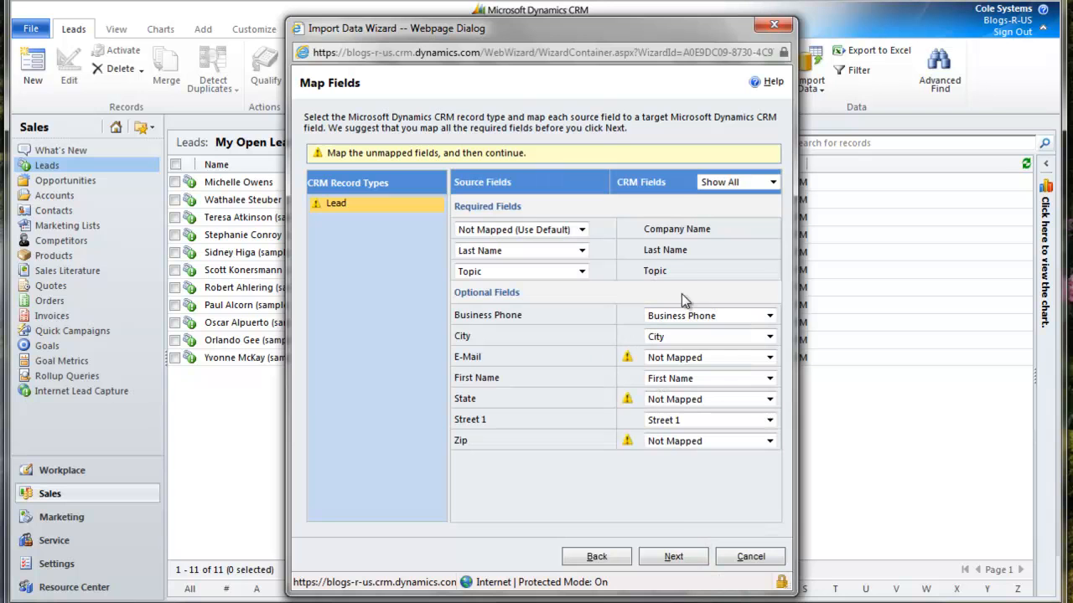
mouse_move(623, 250)
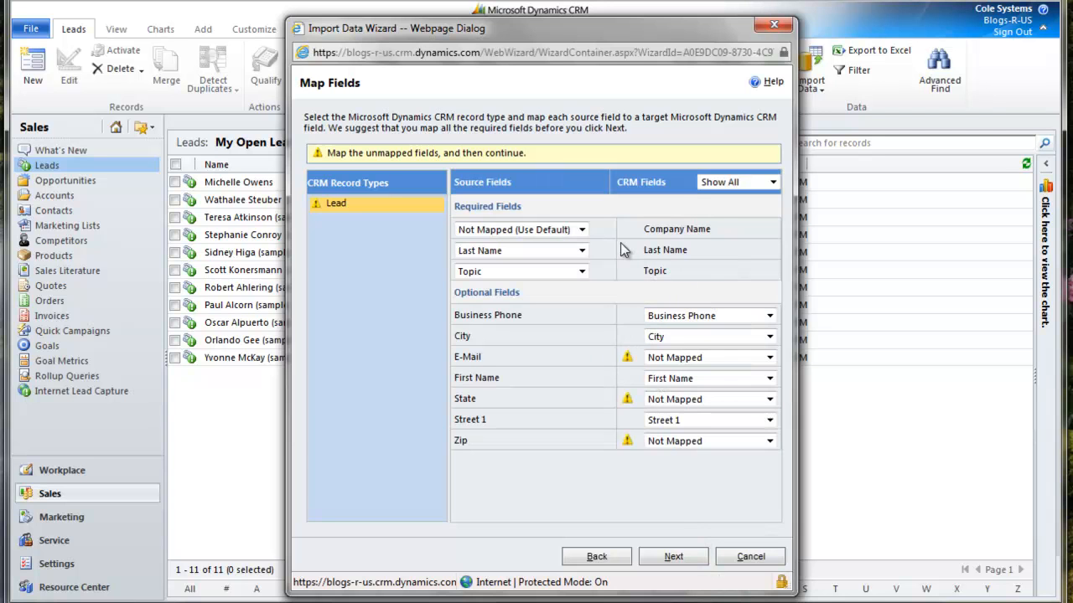
- Map E-Mail to E-mail and State to State/Province, then continue to the mapping summary
left_click(587, 228)
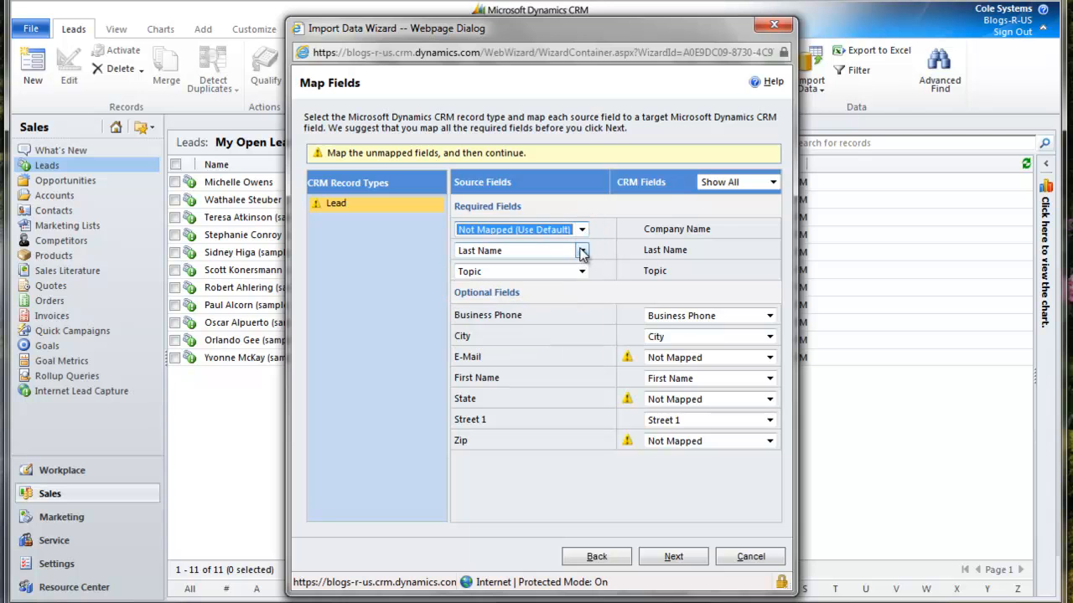
mouse_move(694, 364)
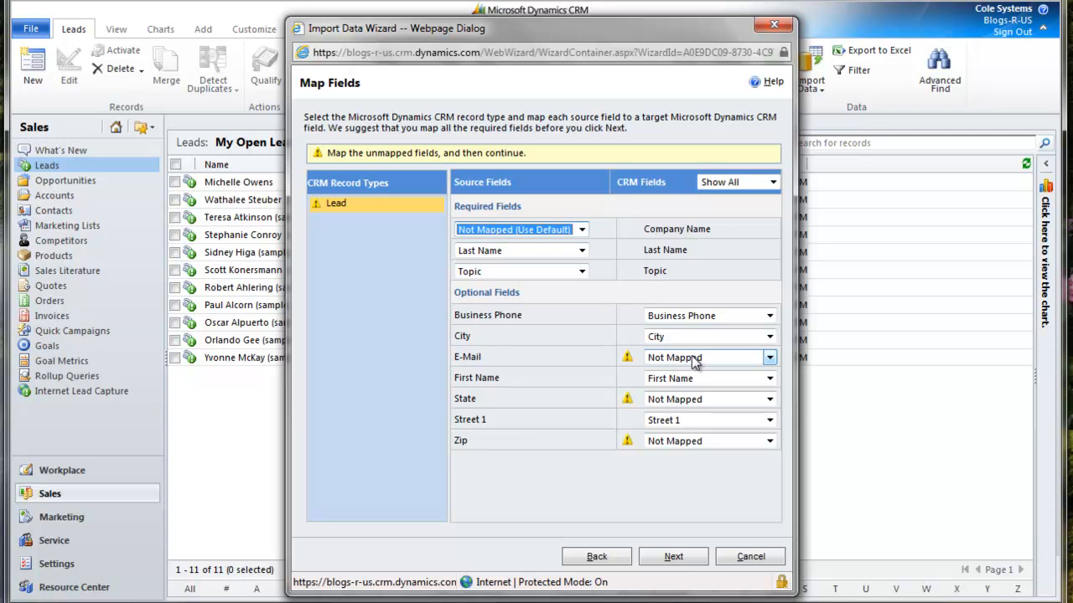
left_click(767, 357)
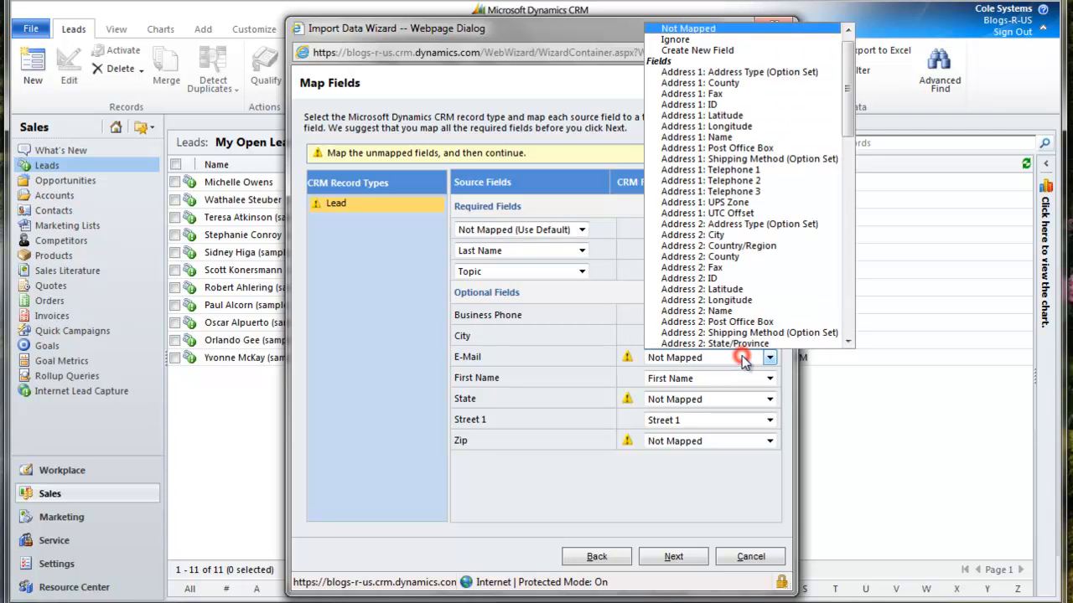
mouse_move(745, 245)
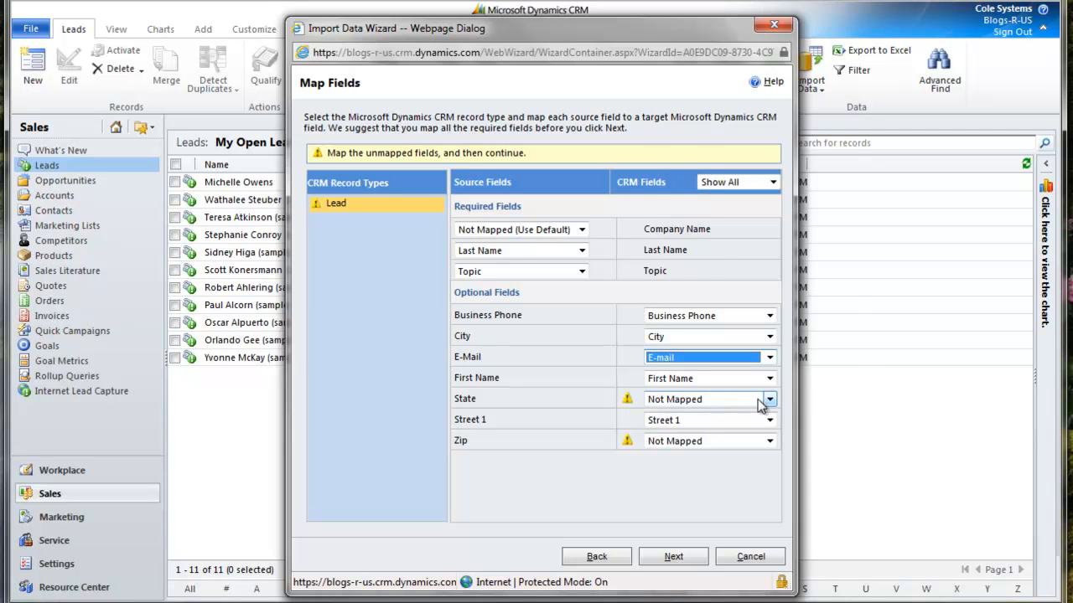
left_click(767, 399)
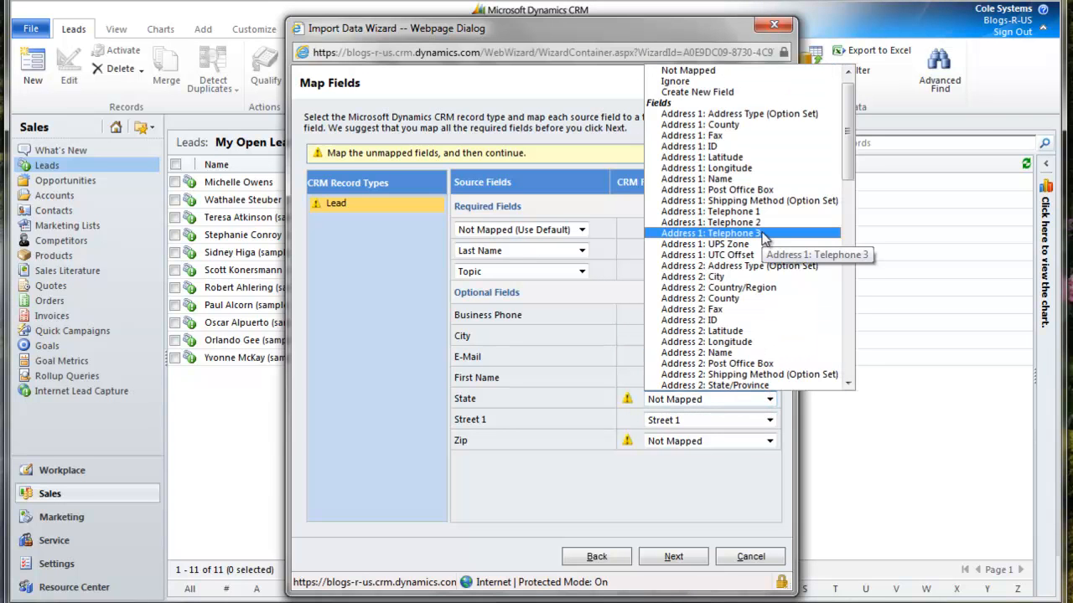
scroll("down", 3)
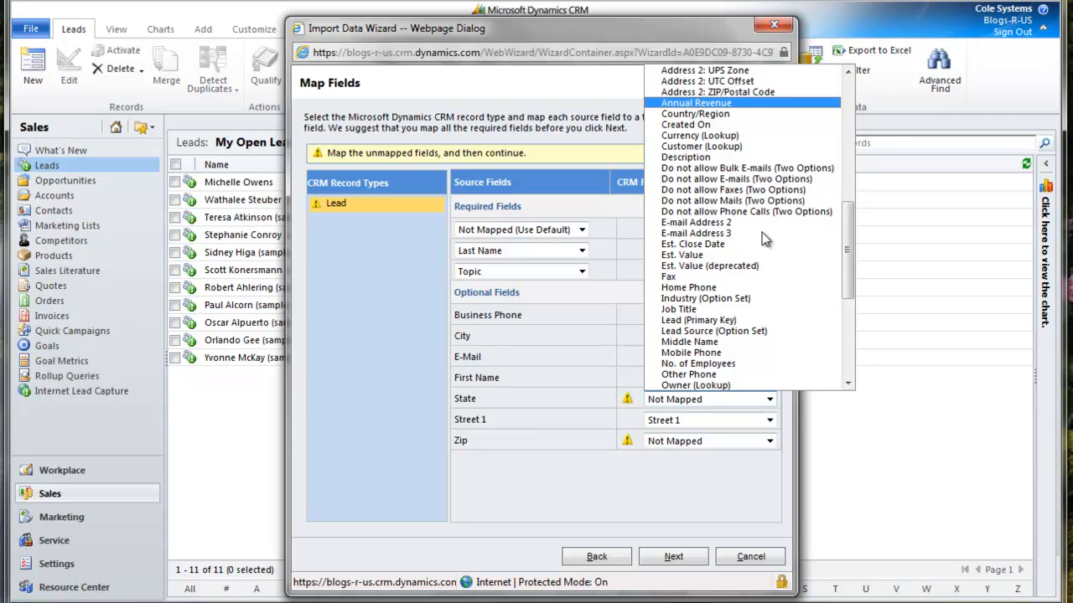
scroll("down", 3)
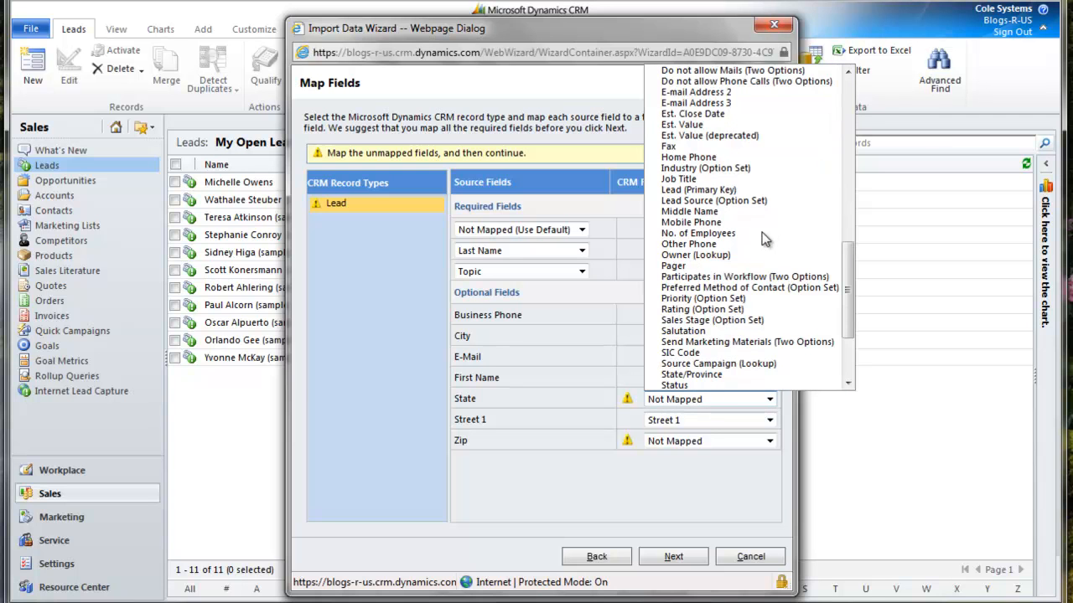
scroll("down", 3)
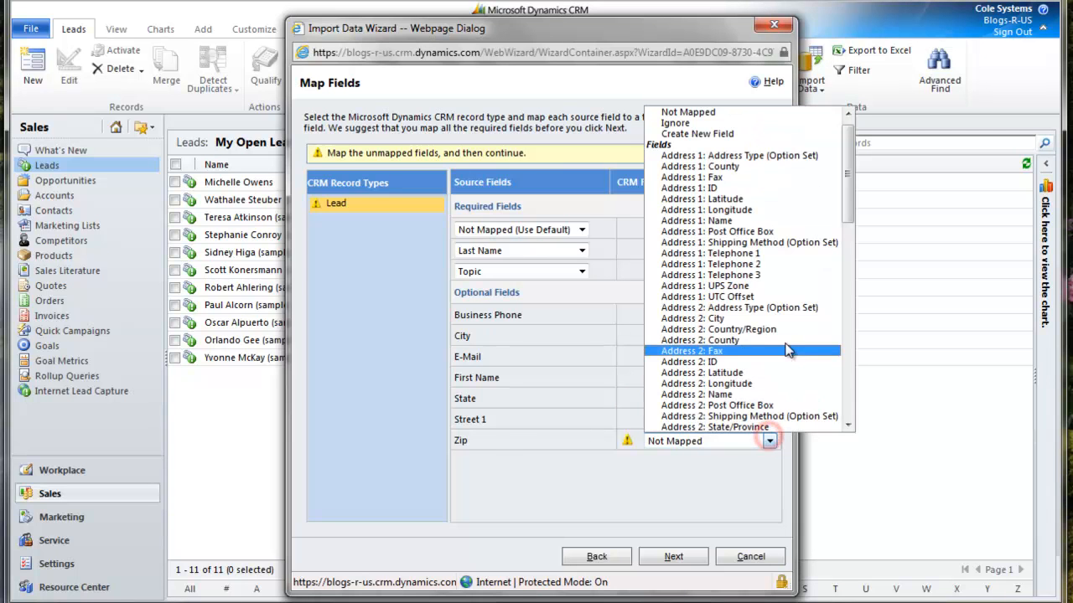
mouse_move(791, 320)
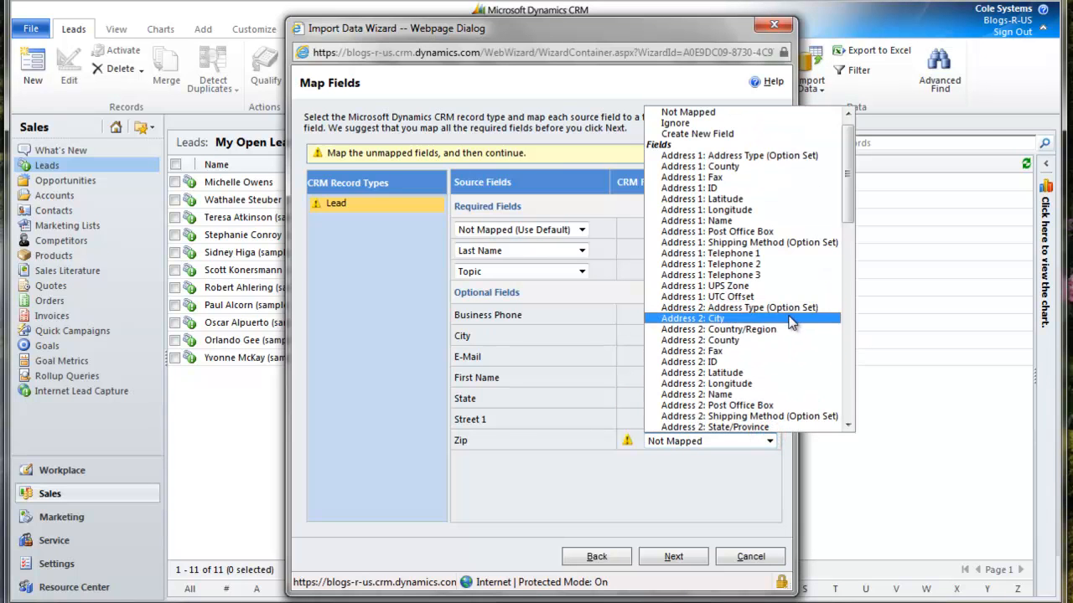
scroll("down", 3)
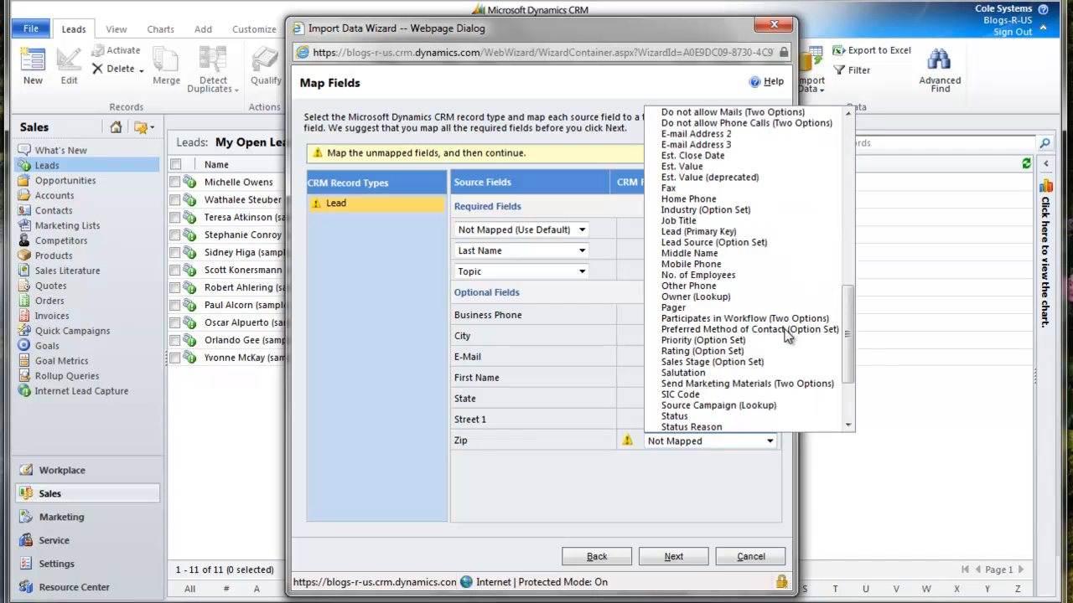
left_click(767, 419)
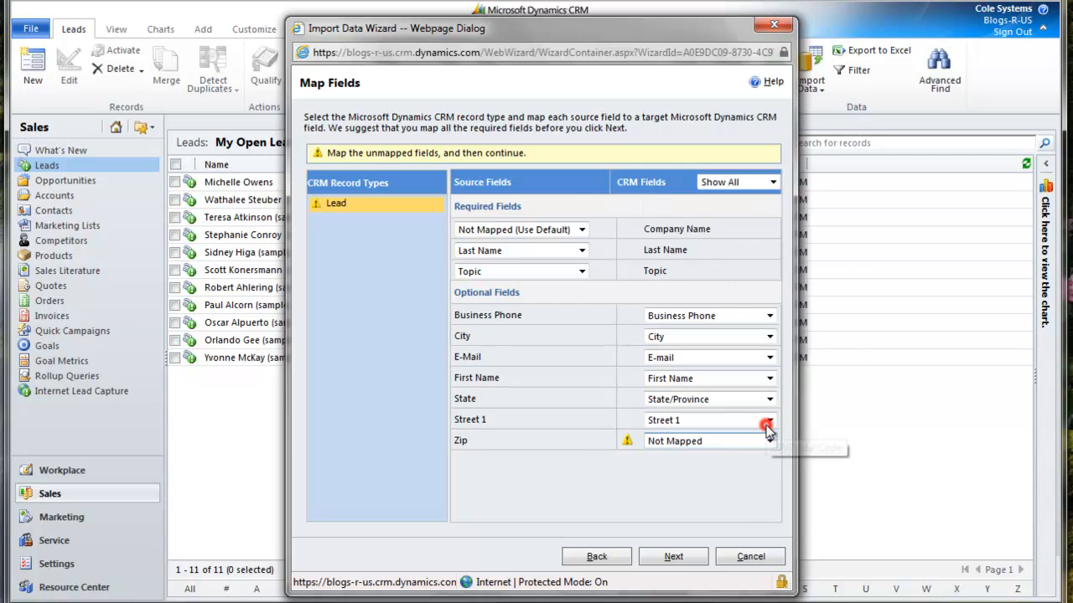
left_click(674, 557)
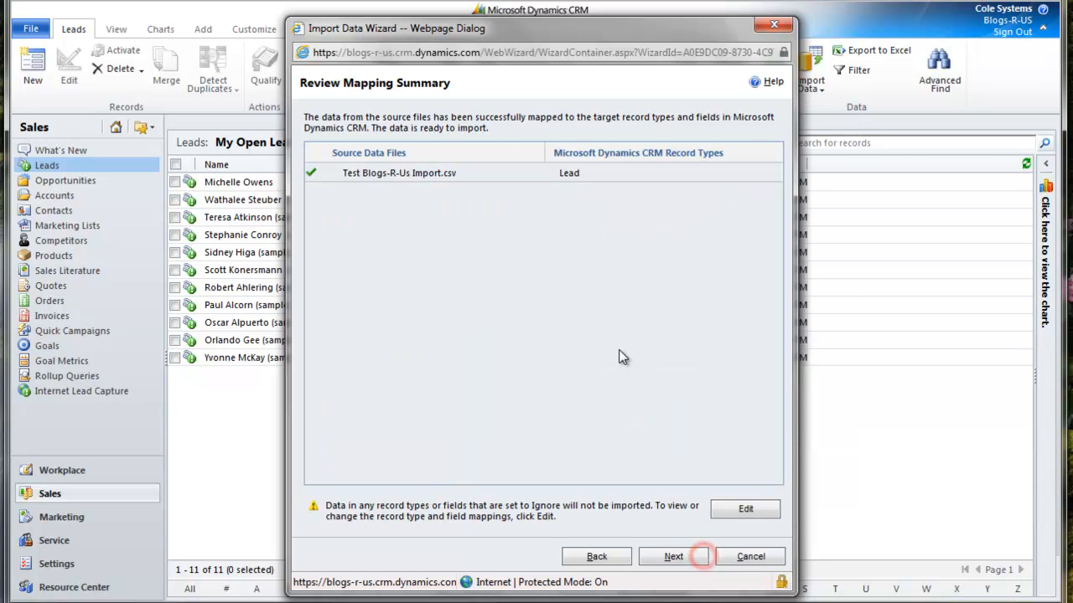
- Accept the mapping summary and submit the leads with default duplicate and owner settings
left_click(672, 556)
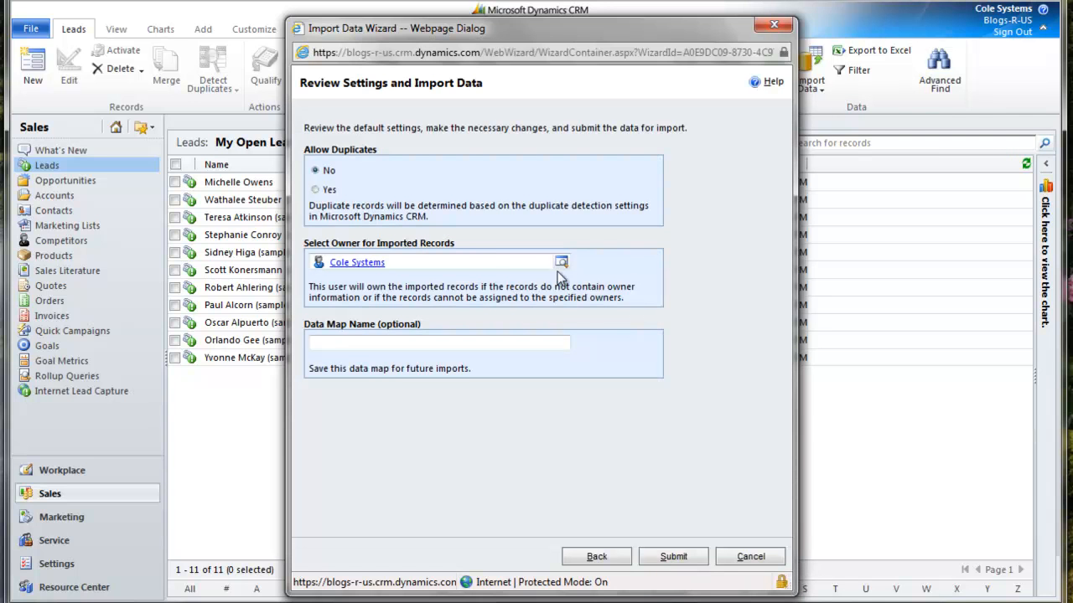
mouse_move(667, 531)
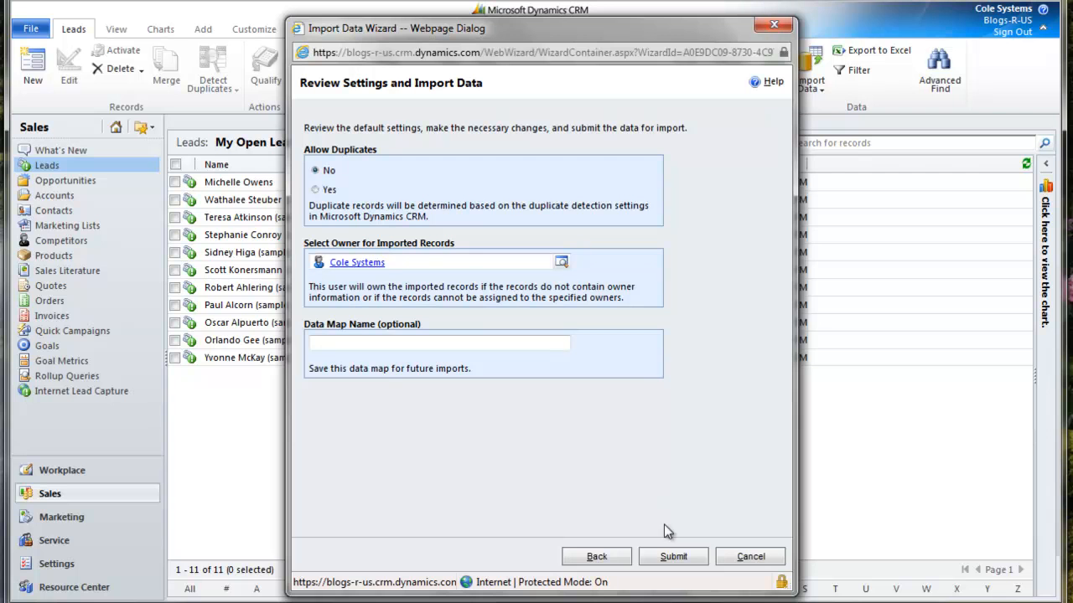
left_click(672, 557)
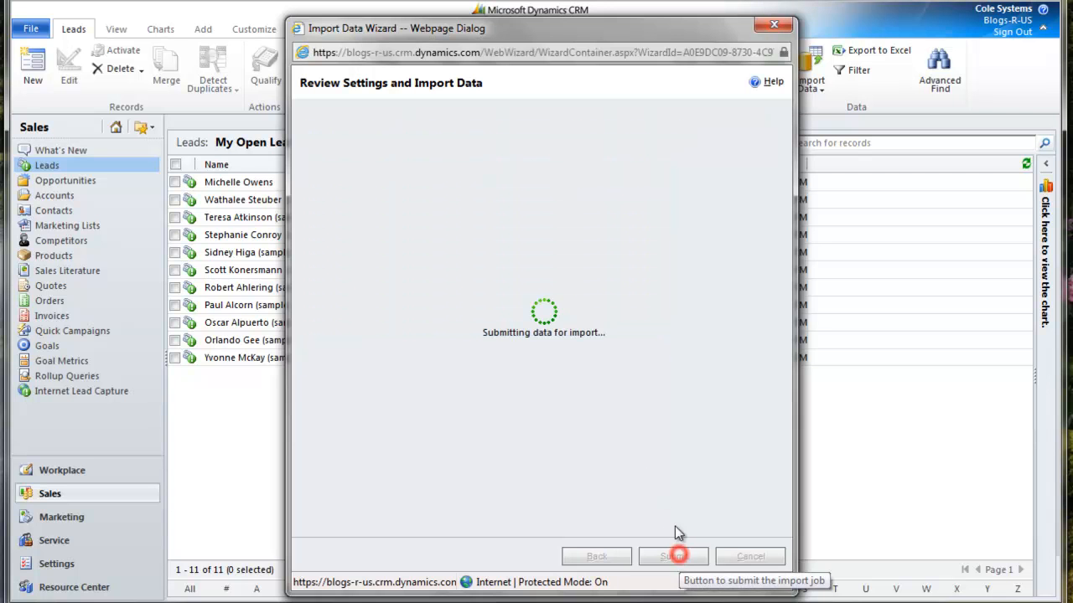
left_click(673, 556)
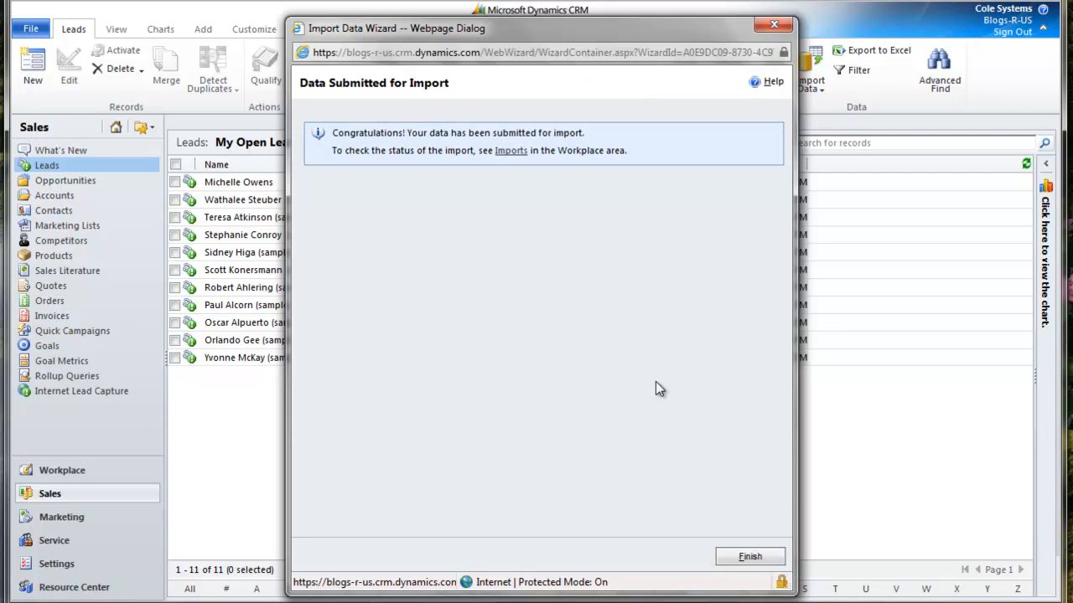
mouse_move(687, 492)
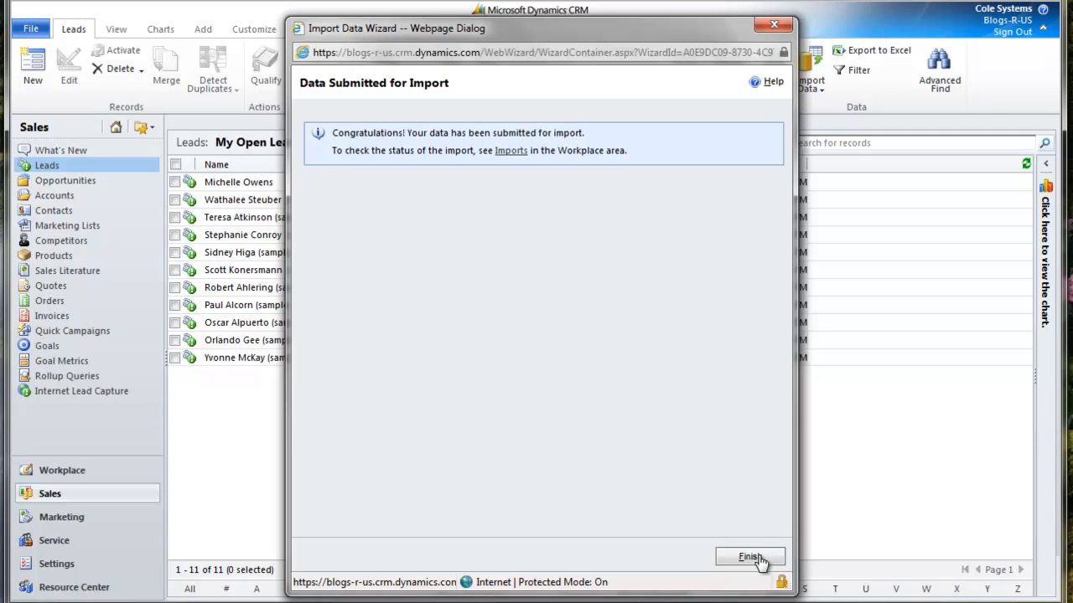
- Finish the wizard, returning to the My Open Leads list
left_click(747, 557)
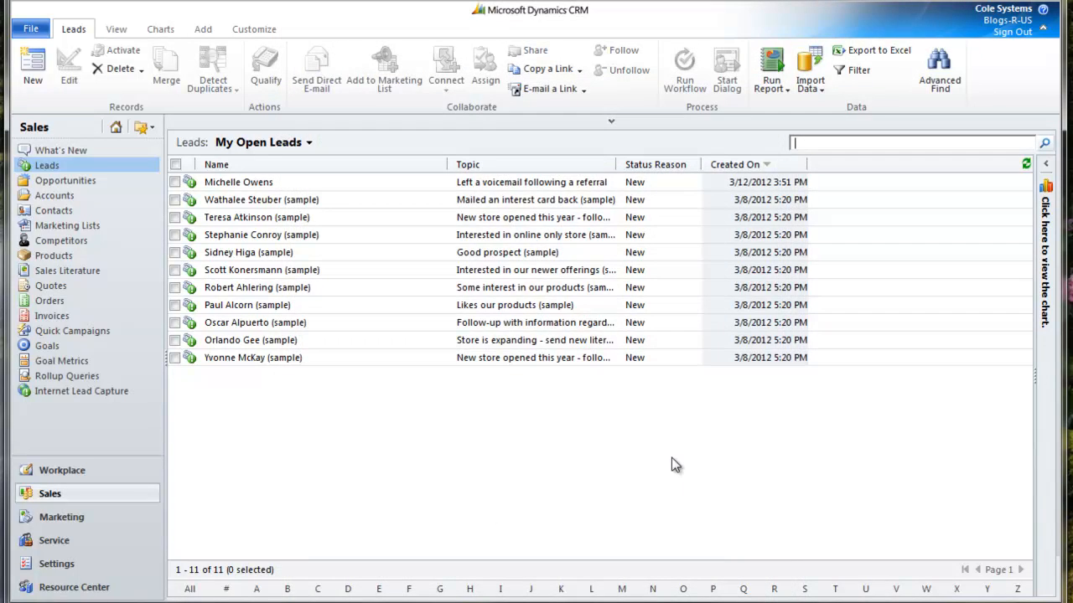